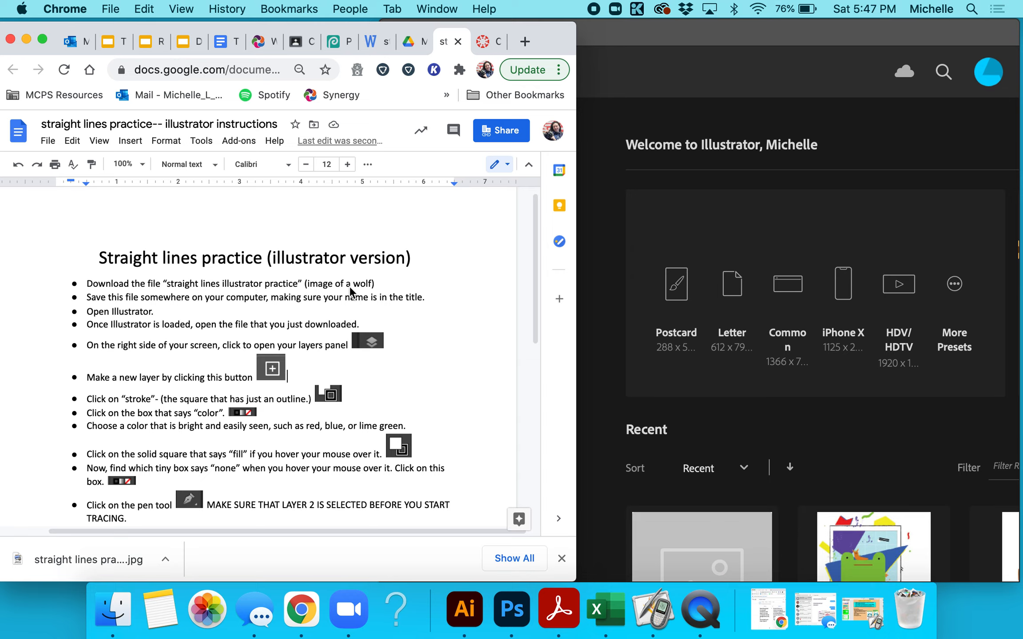
{"action": "mouse_move", "coordinate": [247, 305]}
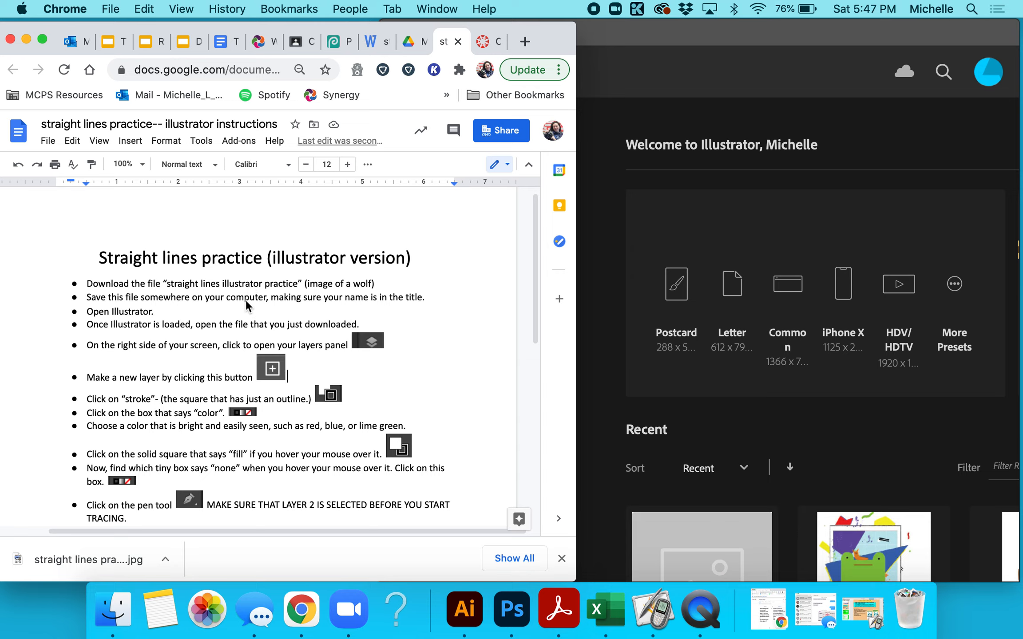
{"action": "mouse_move", "coordinate": [412, 302]}
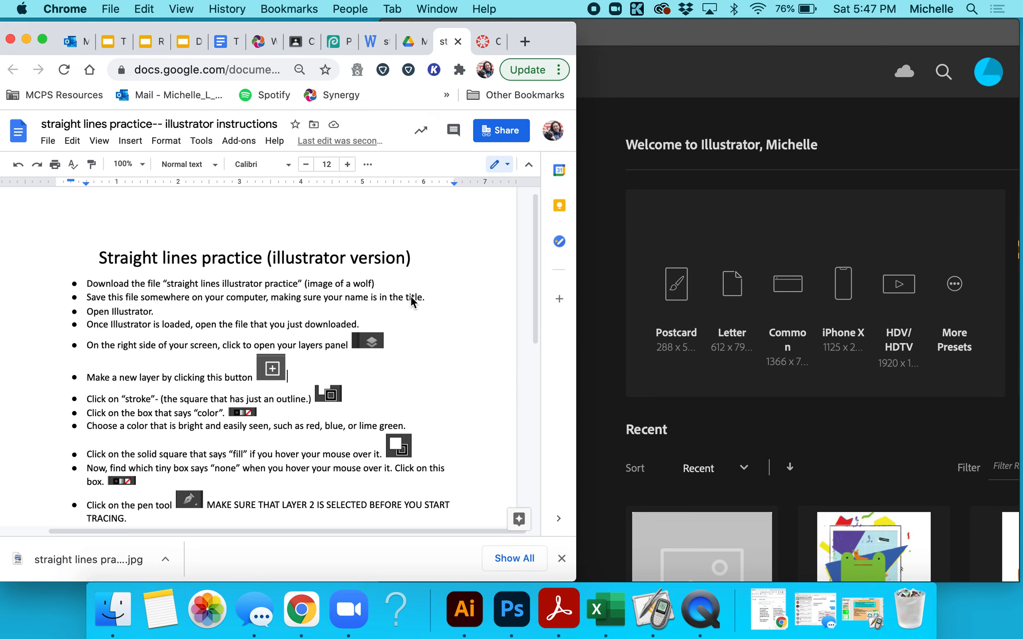
{"action": "mouse_move", "coordinate": [161, 314]}
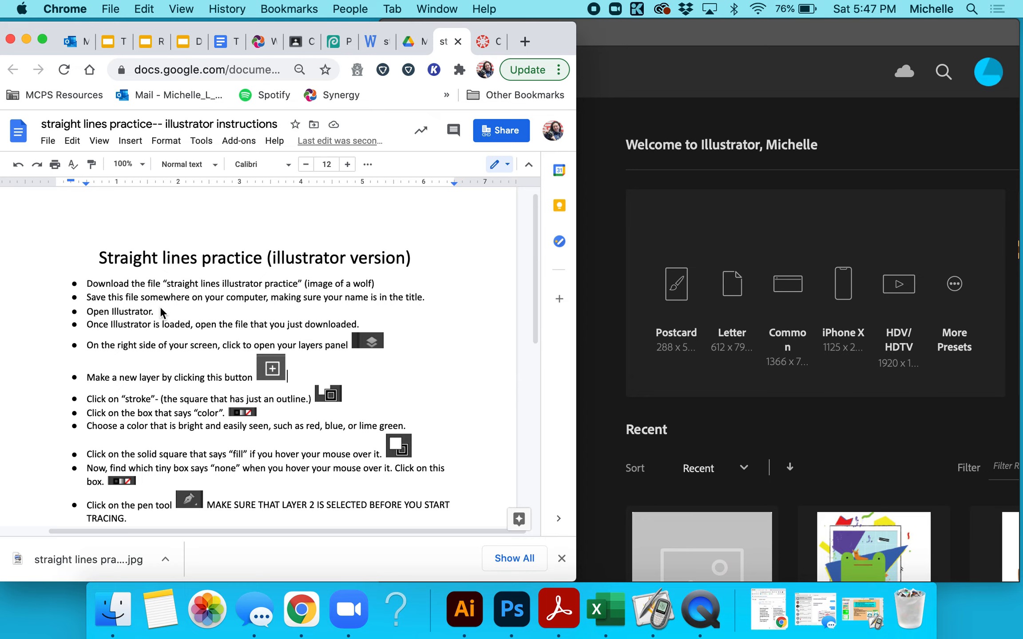
- Bring the Illustrator Home screen forward after reviewing the wolf tracing instructions
{"action": "left_click", "coordinate": [463, 609]}
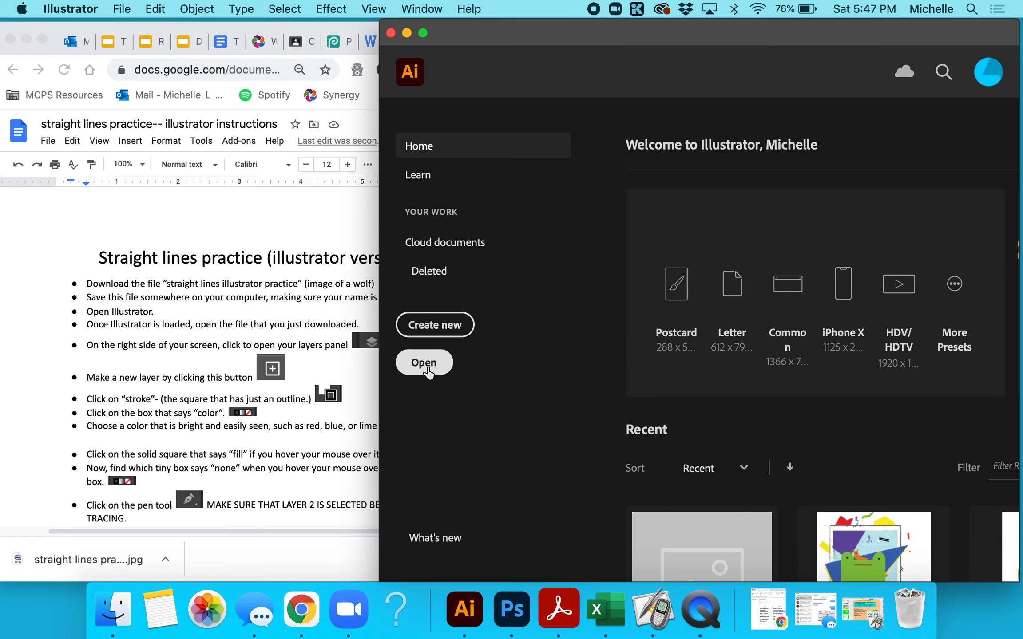
- Open straight lines practice WOLF.jpg from Downloads as an Illustrator document
{"action": "left_click", "coordinate": [424, 363]}
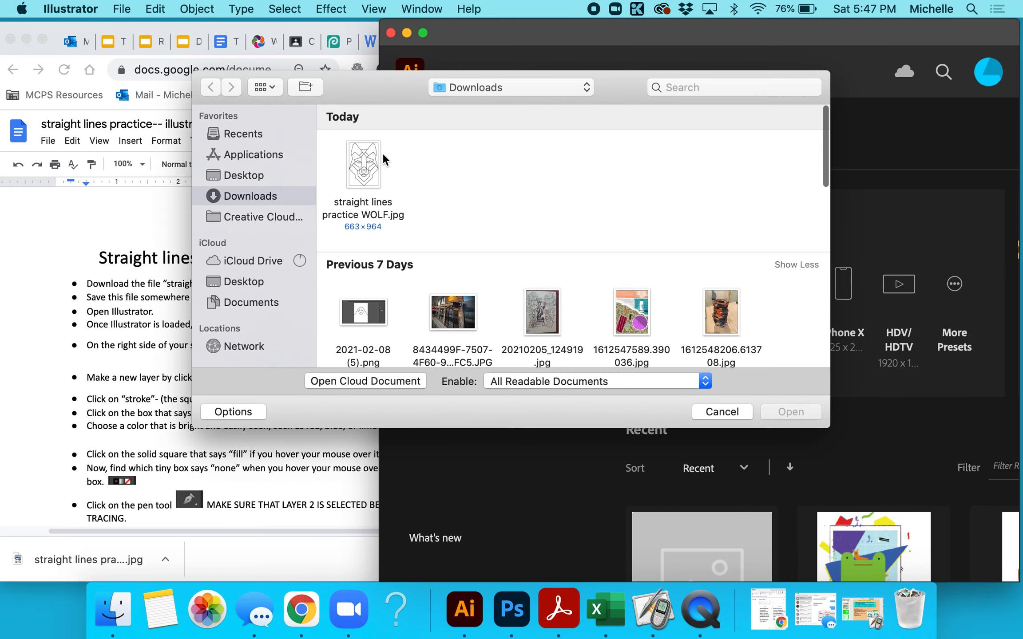
{"action": "left_click", "coordinate": [722, 412]}
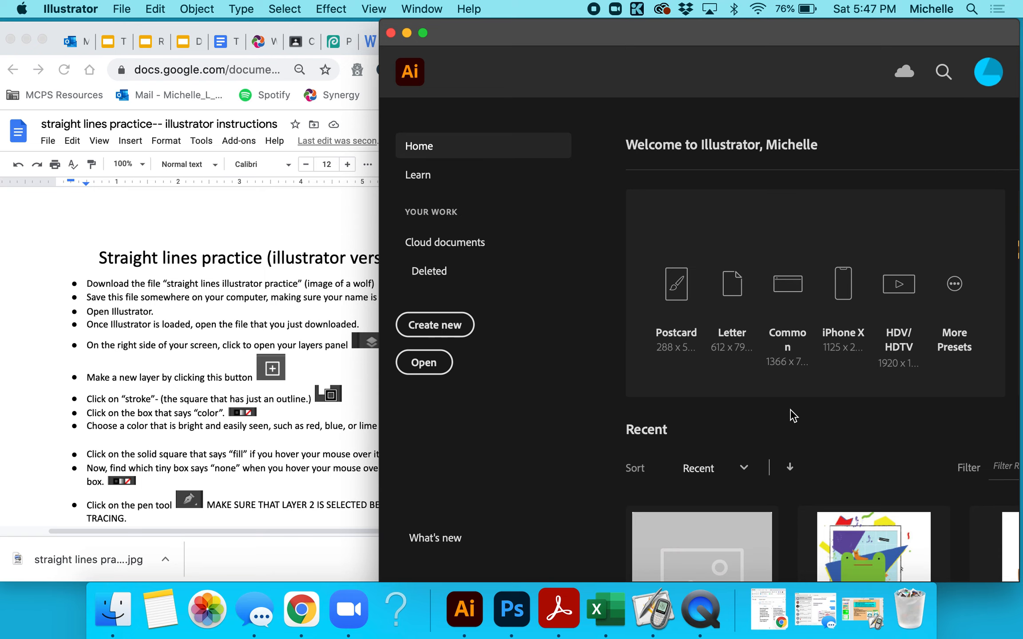
{"action": "left_click", "coordinate": [423, 362]}
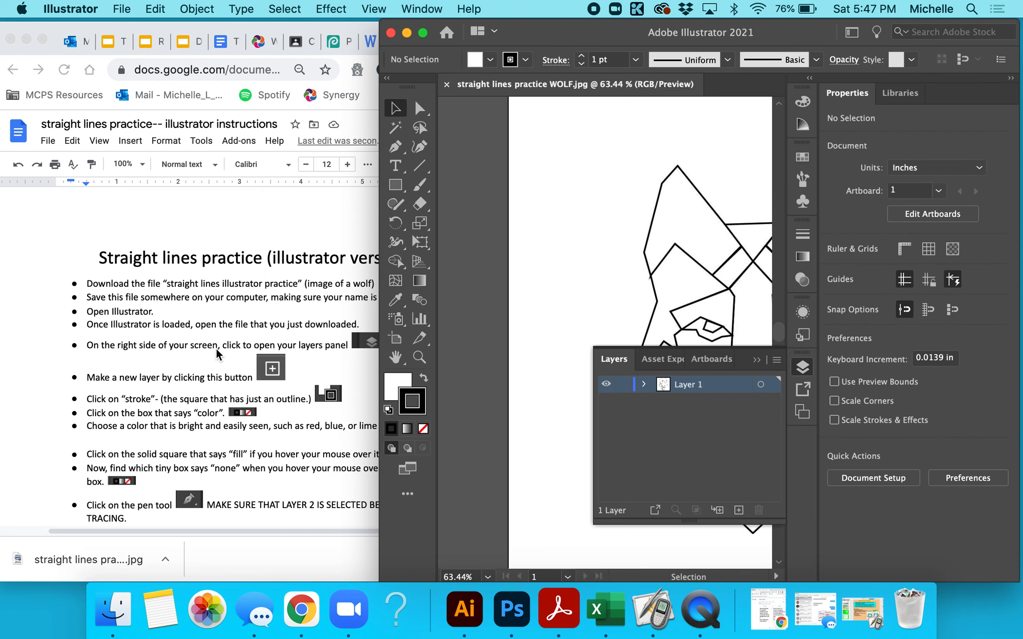
{"action": "mouse_move", "coordinate": [357, 357]}
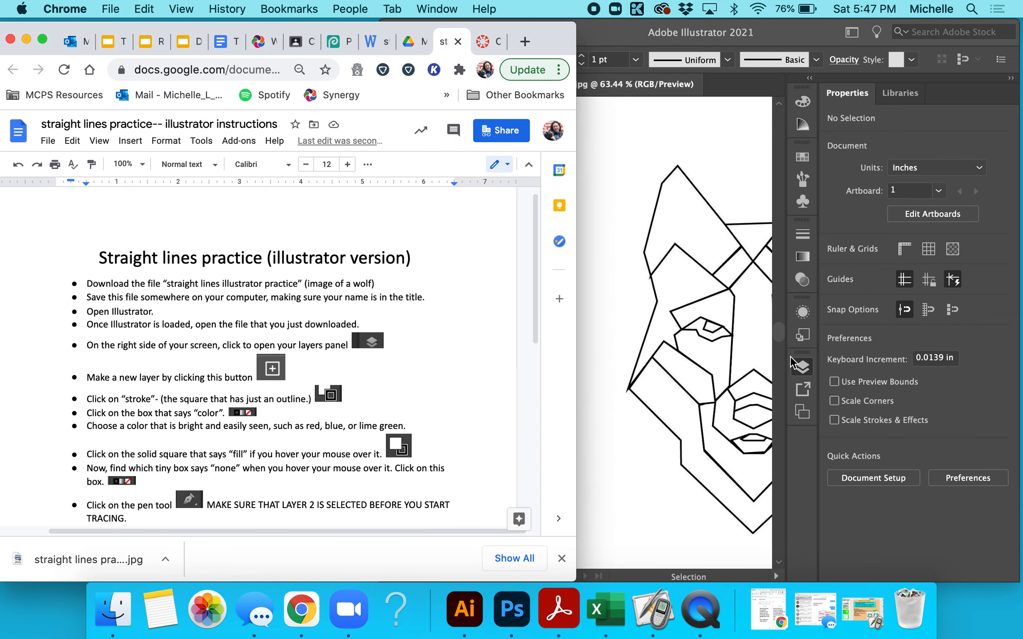
{"action": "left_click", "coordinate": [803, 366]}
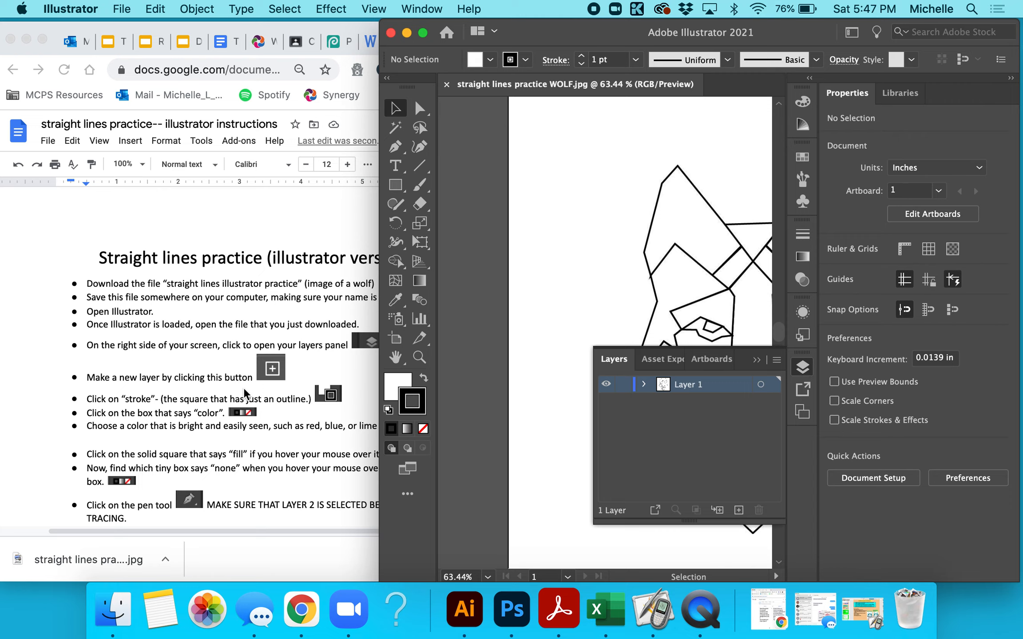
{"action": "mouse_move", "coordinate": [241, 373]}
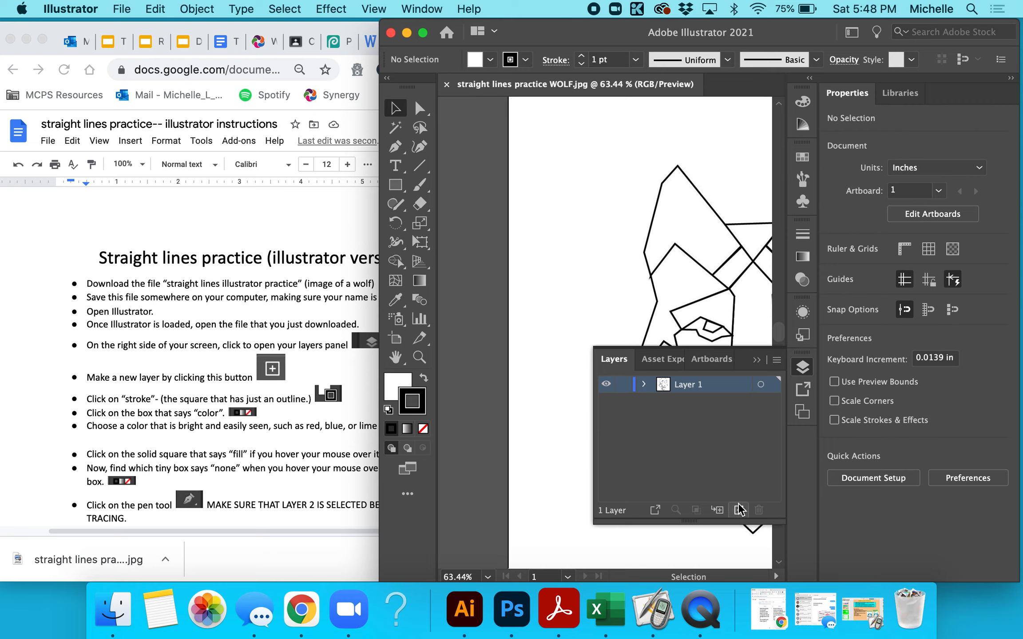
- Add a new tracing layer and rename the wolf image's Layer 1 to 'original'
{"action": "left_click", "coordinate": [739, 510]}
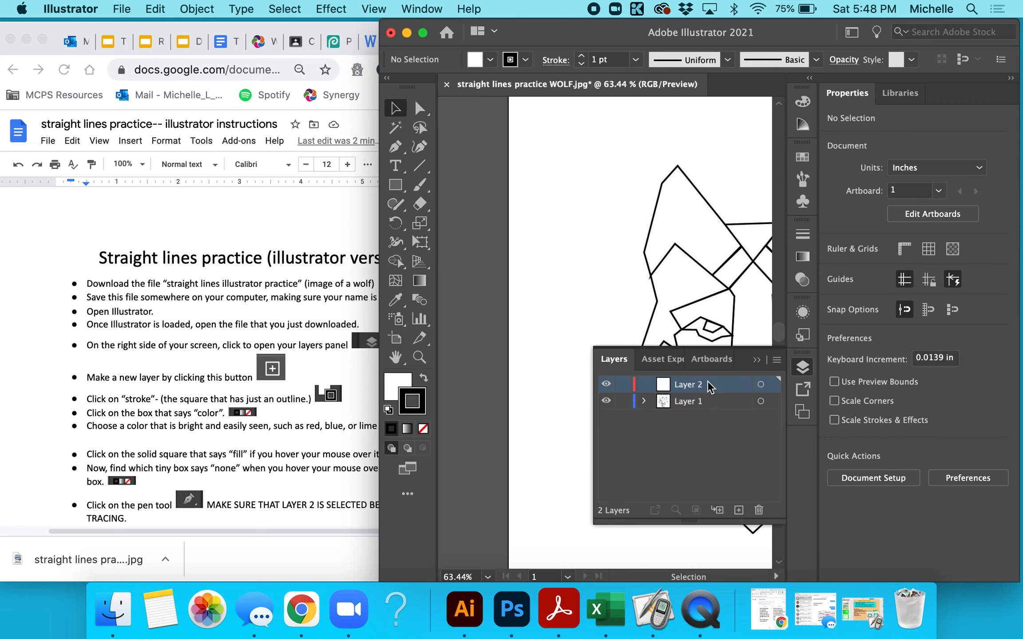
{"action": "double_click", "coordinate": [687, 401]}
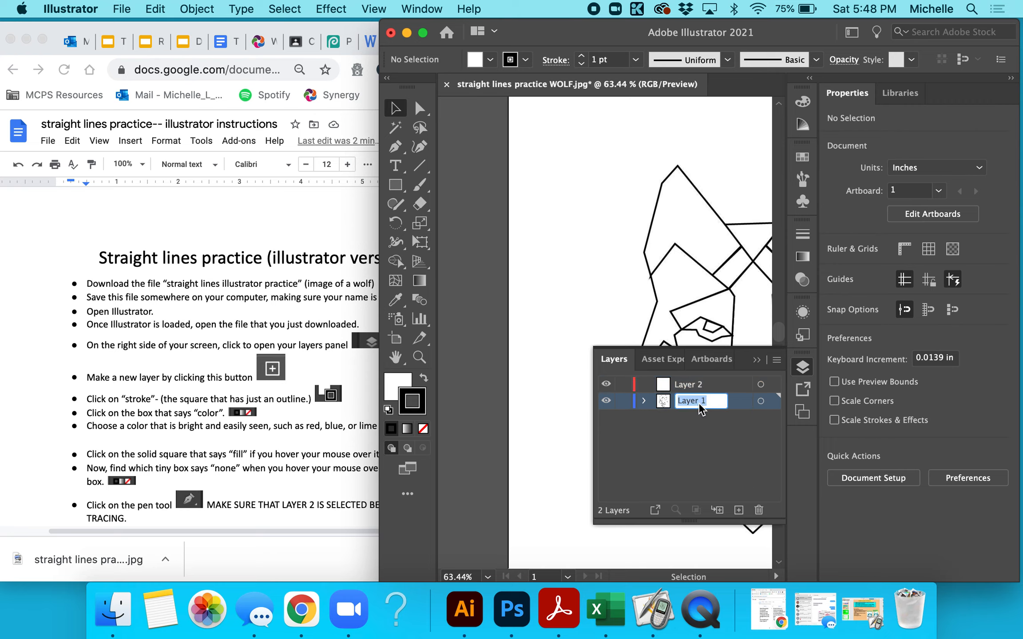
{"action": "type", "text": "origi"}
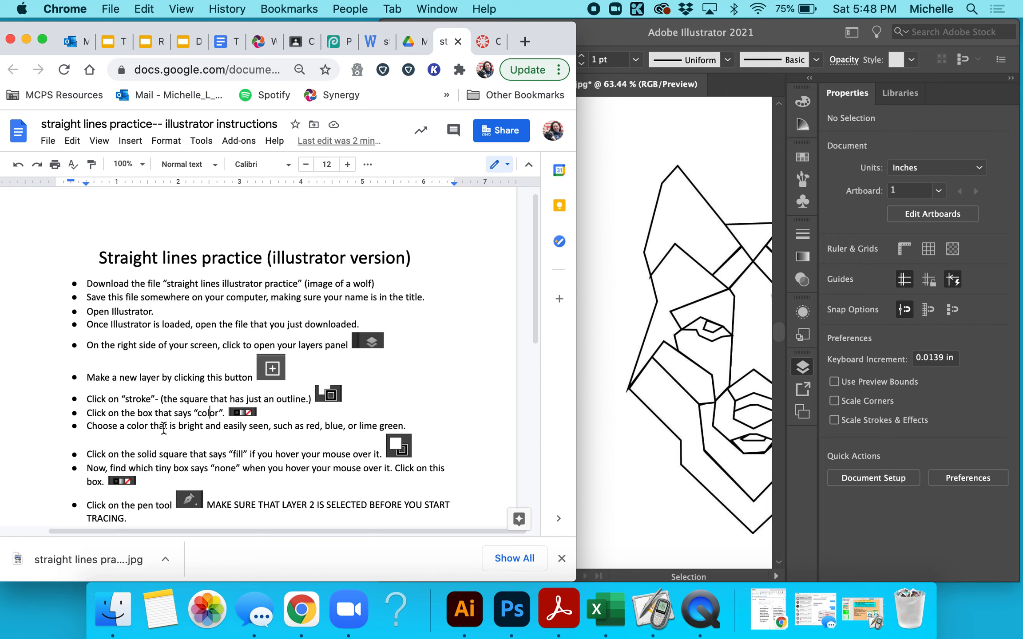
{"action": "mouse_move", "coordinate": [283, 429]}
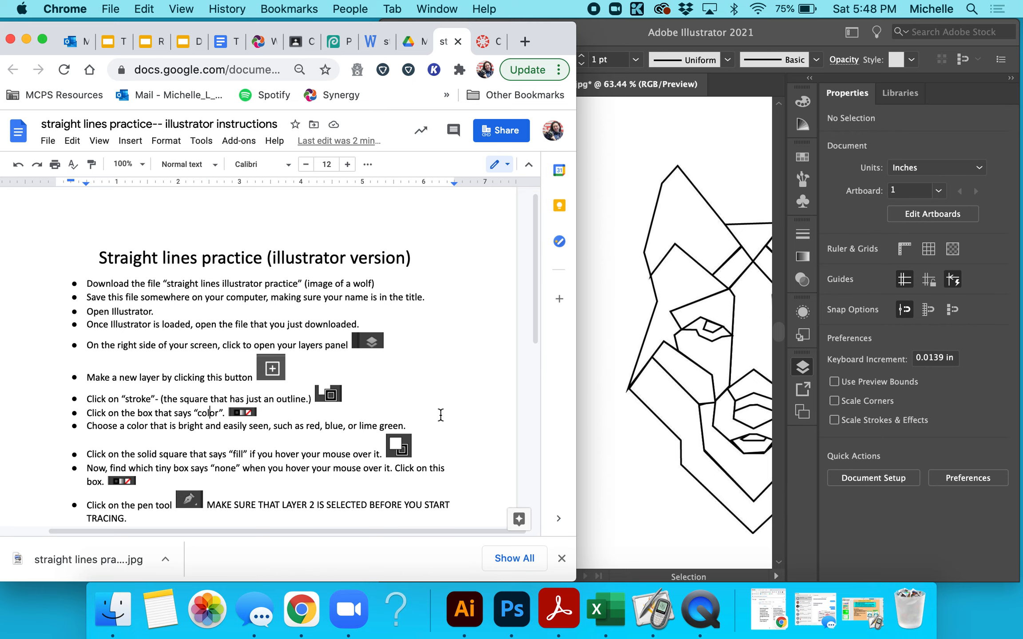
{"action": "mouse_move", "coordinate": [809, 458]}
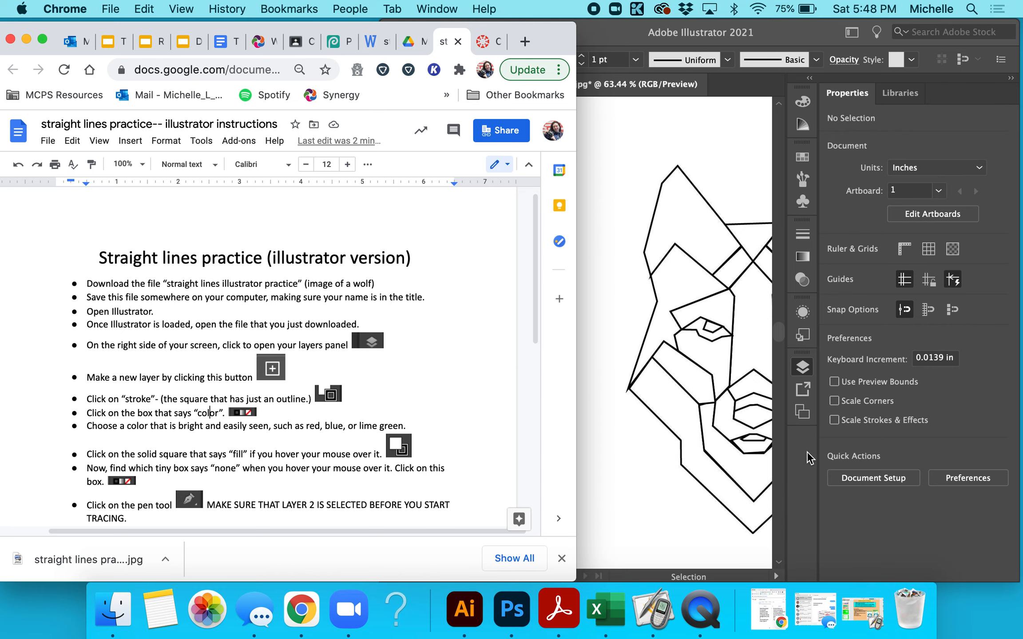
- Set the stroke colour to a bright lime green in the Color Picker
{"action": "left_click", "coordinate": [463, 610]}
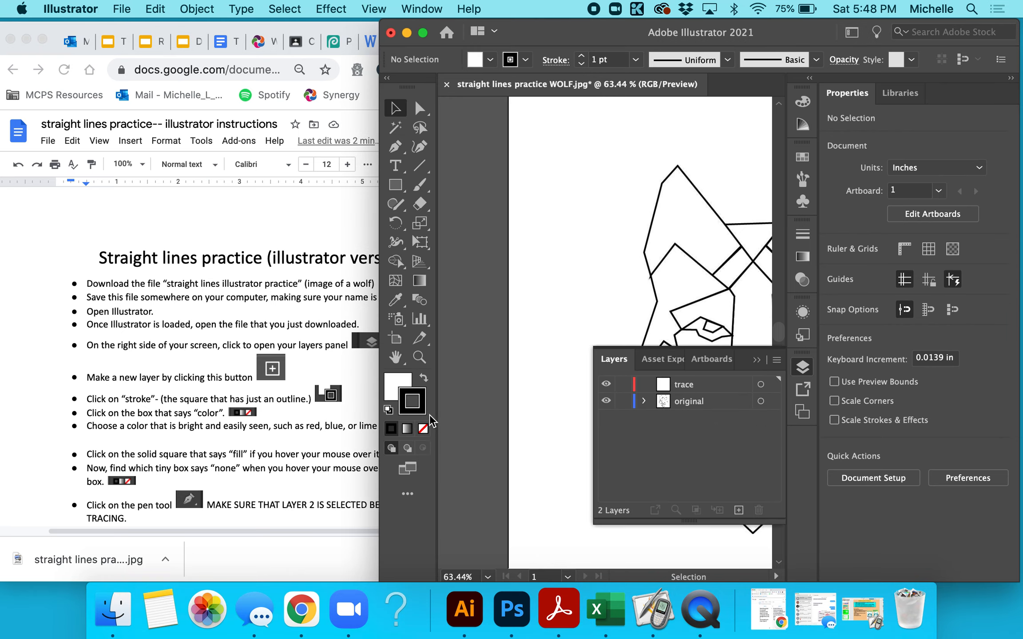
{"action": "mouse_move", "coordinate": [392, 431]}
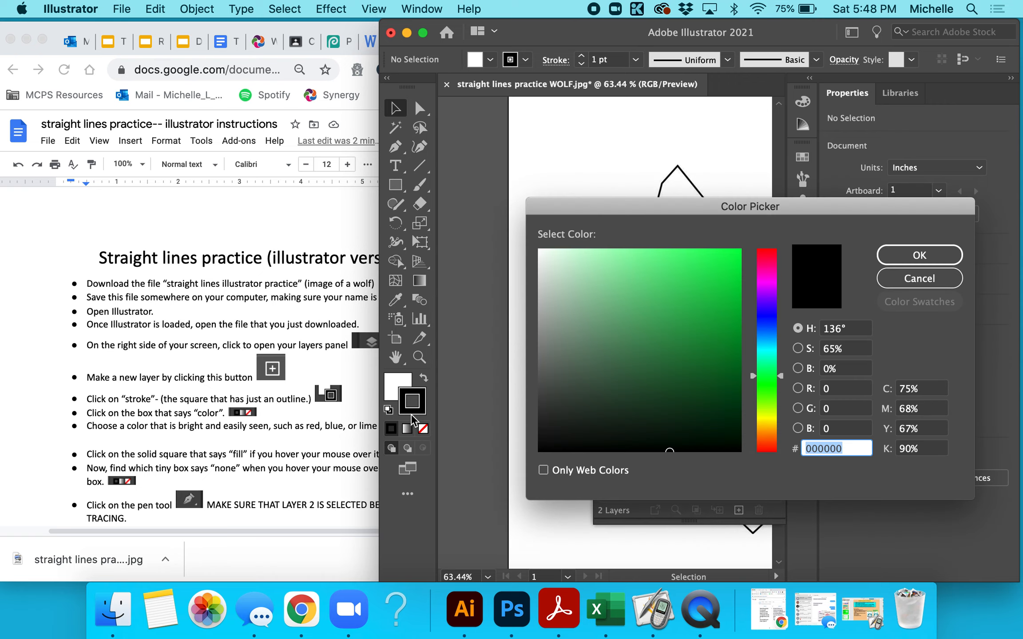
{"action": "left_click", "coordinate": [716, 262]}
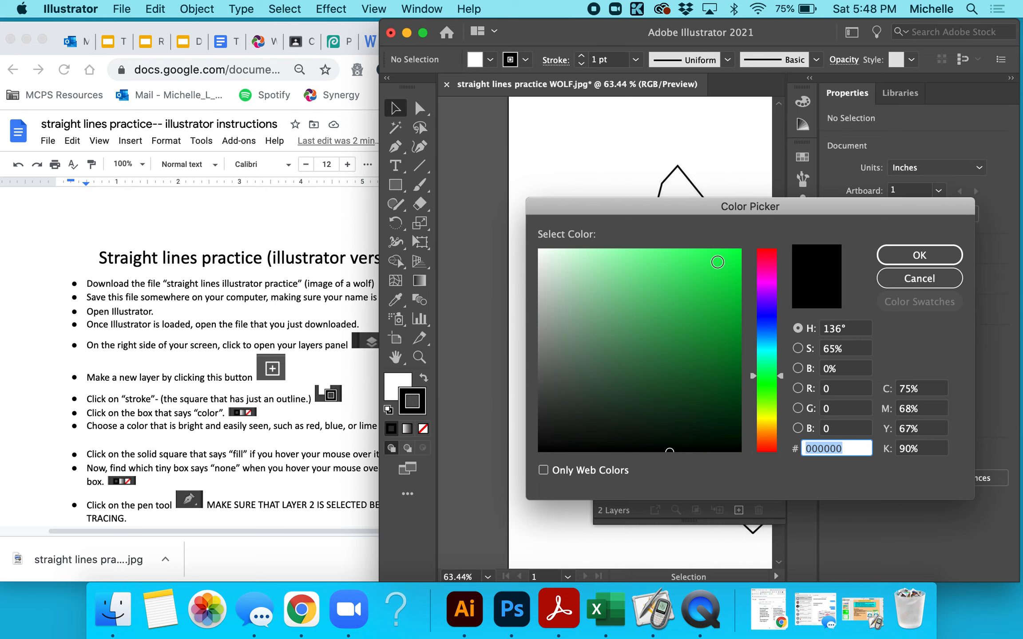
{"action": "left_click", "coordinate": [918, 255]}
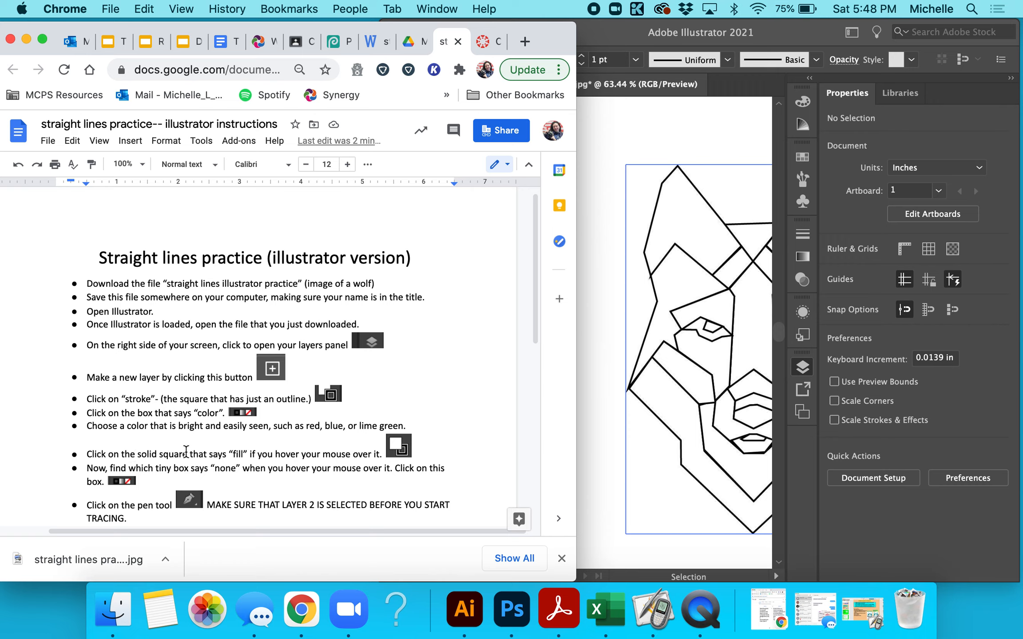
{"action": "mouse_move", "coordinate": [261, 452]}
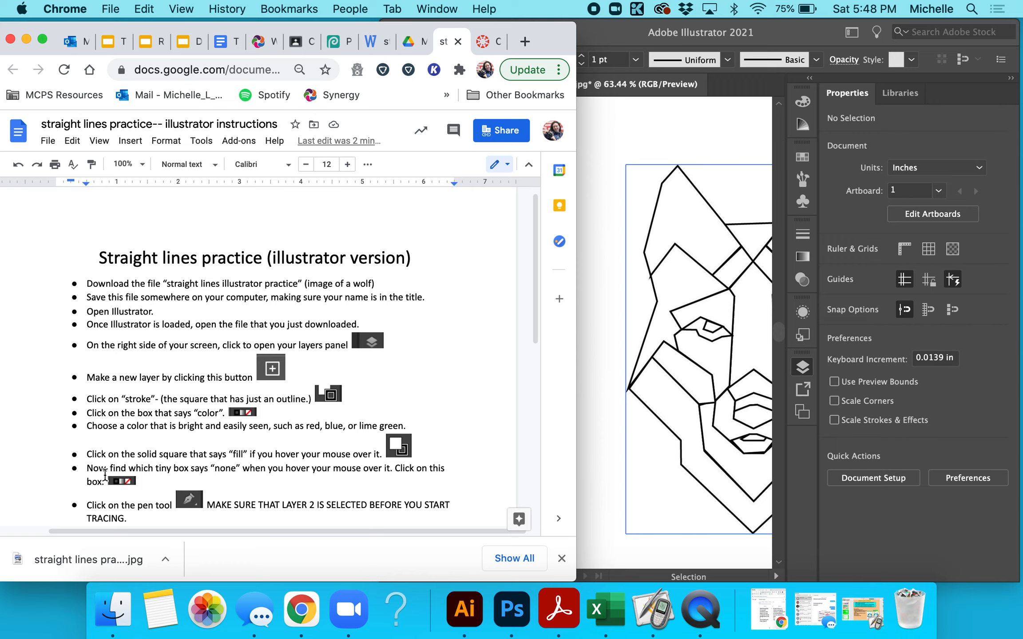
{"action": "mouse_move", "coordinate": [301, 463]}
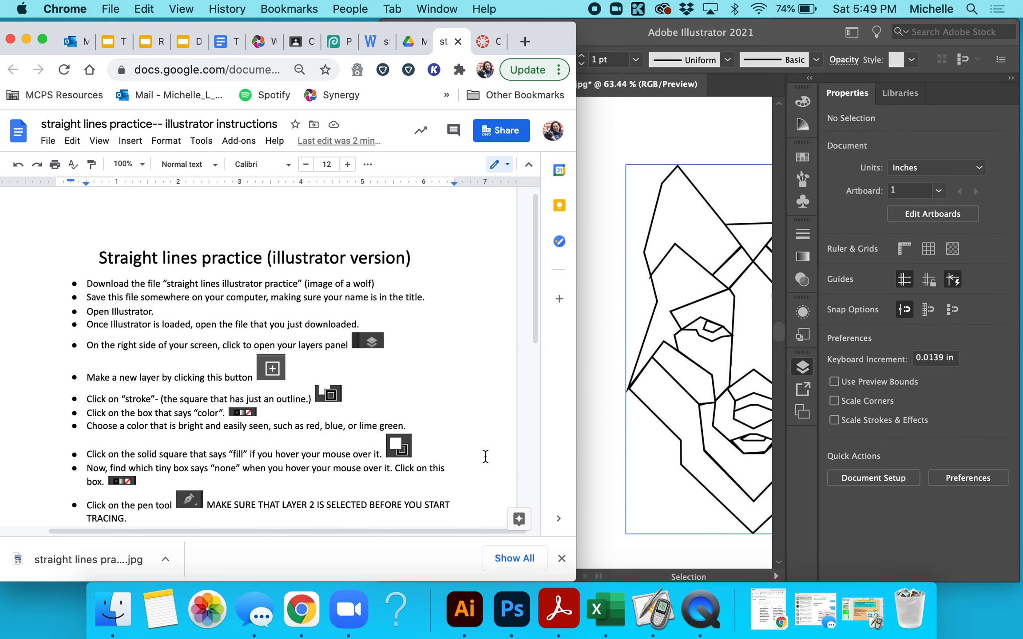
- Return to the wolf document to set the fill swatch to none
{"action": "left_click", "coordinate": [464, 610]}
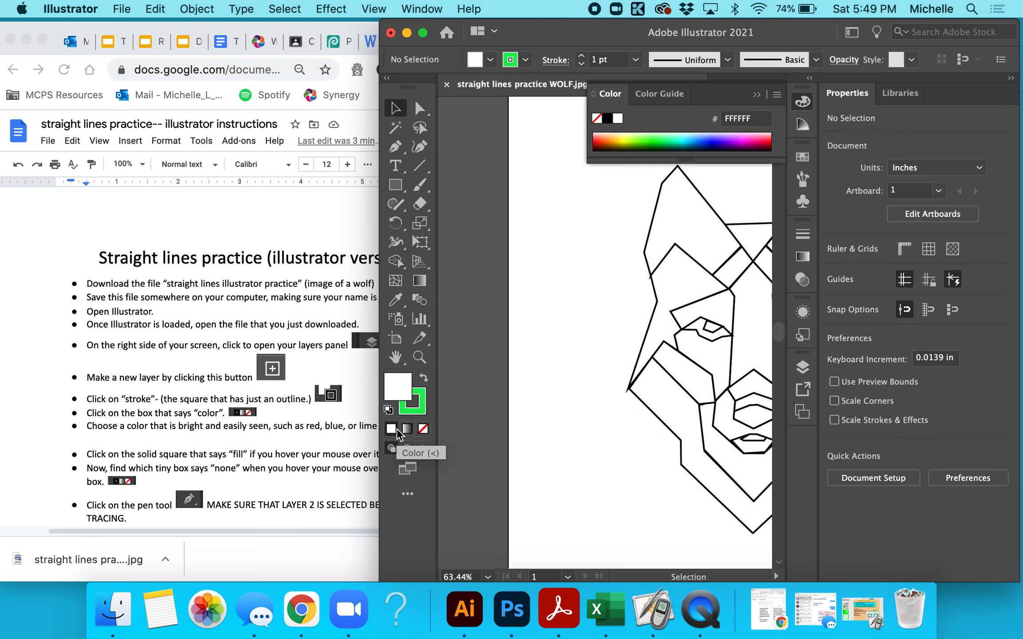
{"action": "mouse_move", "coordinate": [424, 428]}
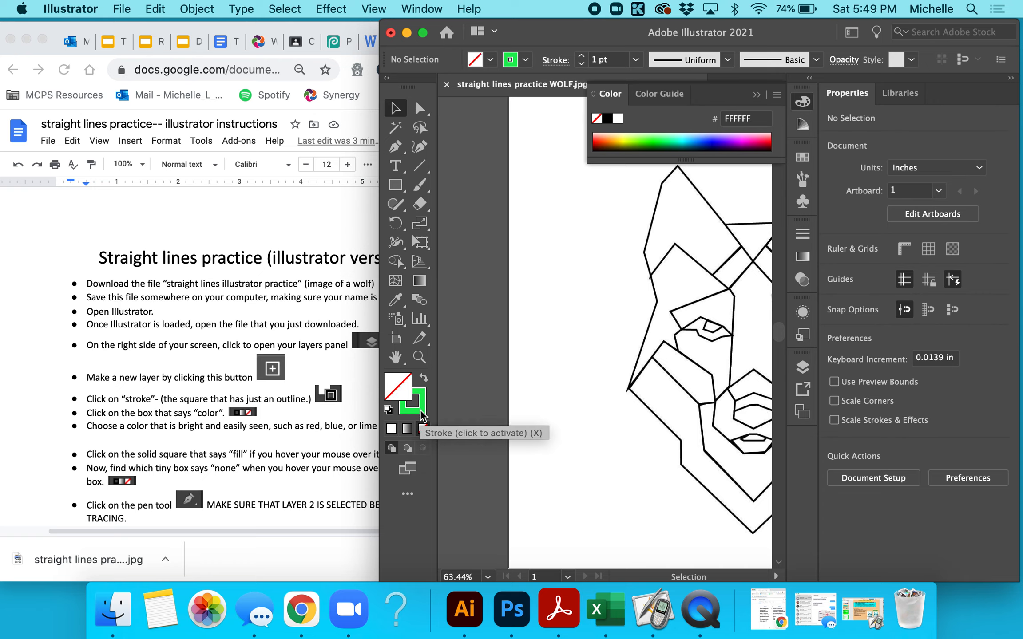
{"action": "mouse_move", "coordinate": [394, 381]}
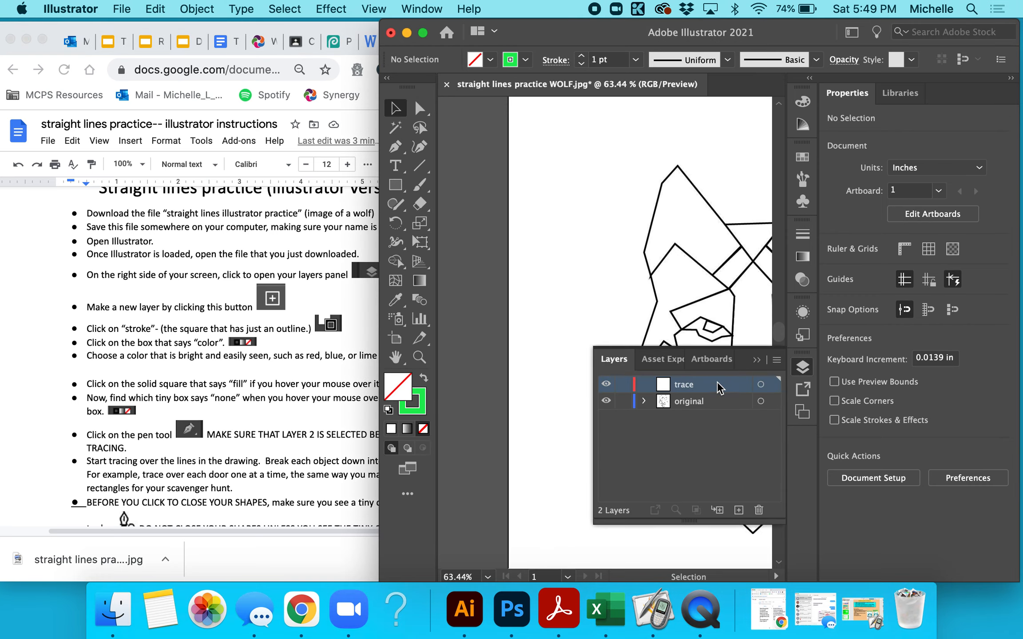
{"action": "mouse_move", "coordinate": [708, 396]}
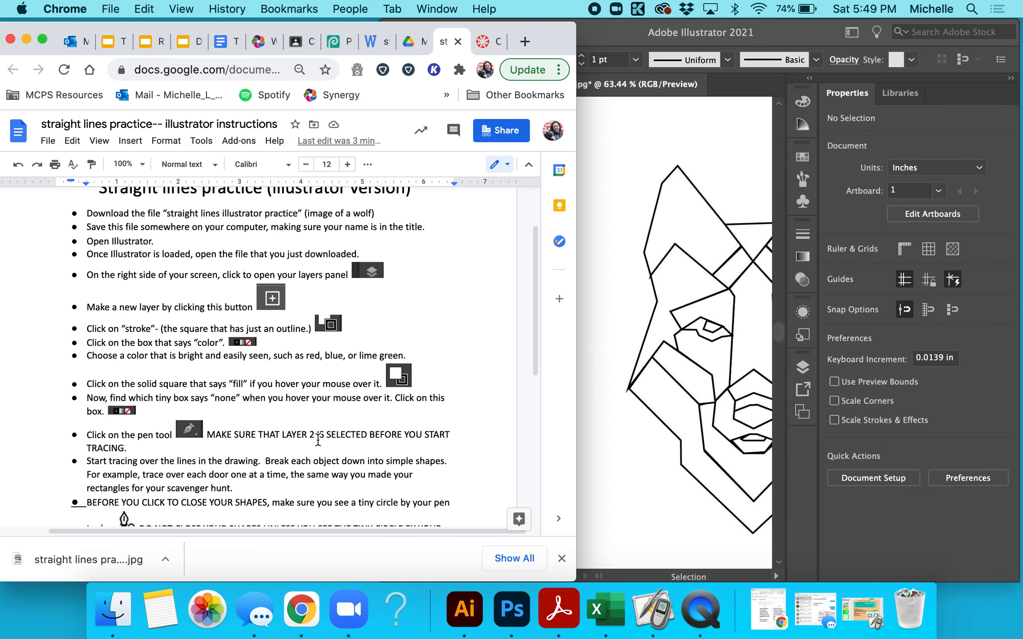
{"action": "mouse_move", "coordinate": [731, 89]}
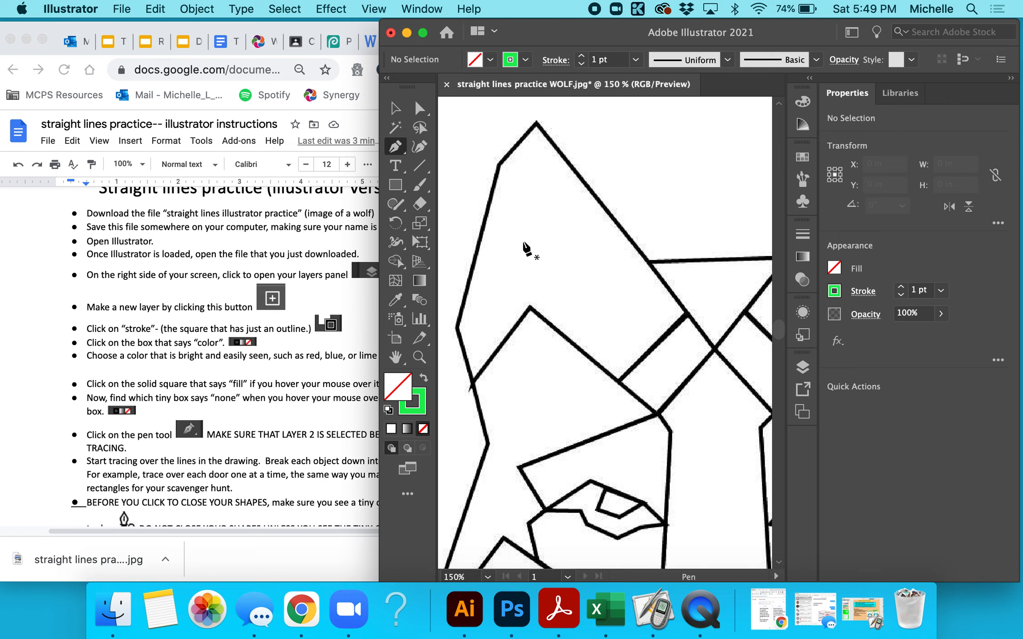
{"action": "mouse_move", "coordinate": [688, 319]}
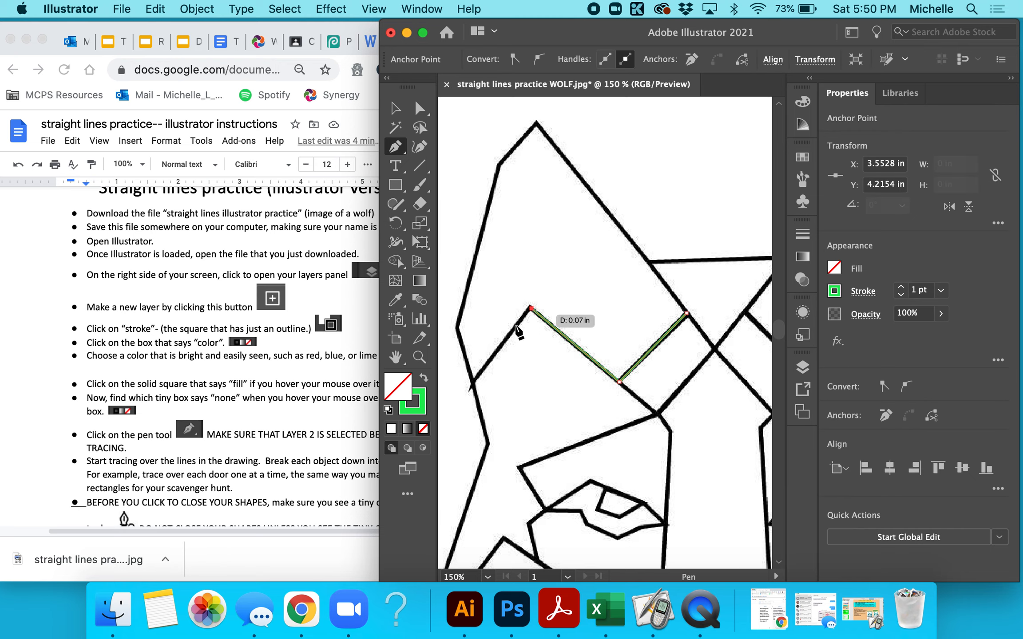
- Place Pen anchor points along the left ear's corners and edge
{"action": "left_click", "coordinate": [473, 385]}
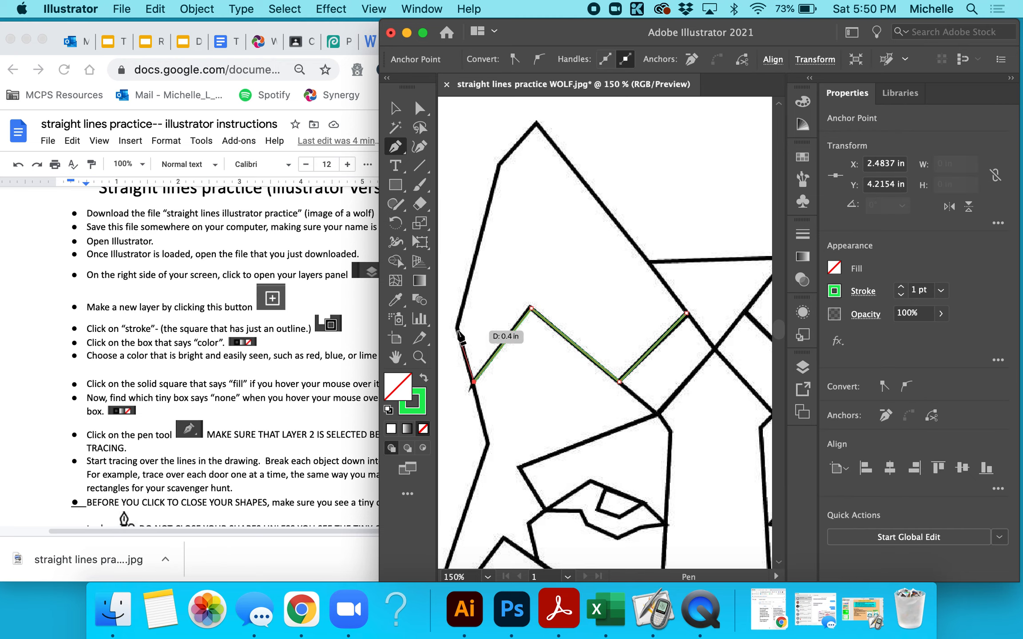
{"action": "left_click", "coordinate": [479, 224]}
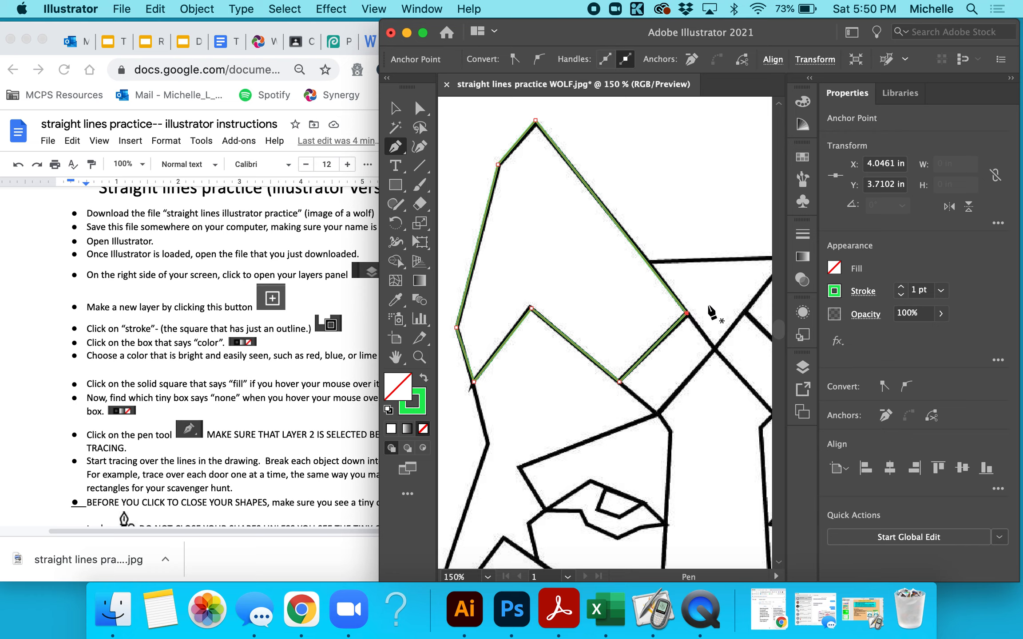
{"action": "mouse_move", "coordinate": [722, 360]}
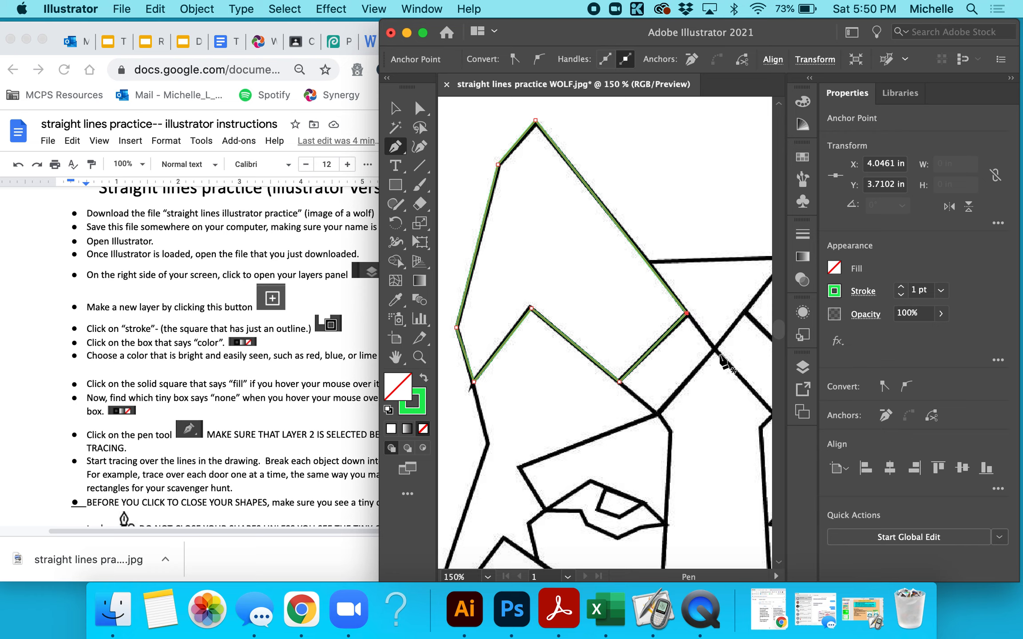
{"action": "mouse_move", "coordinate": [688, 320]}
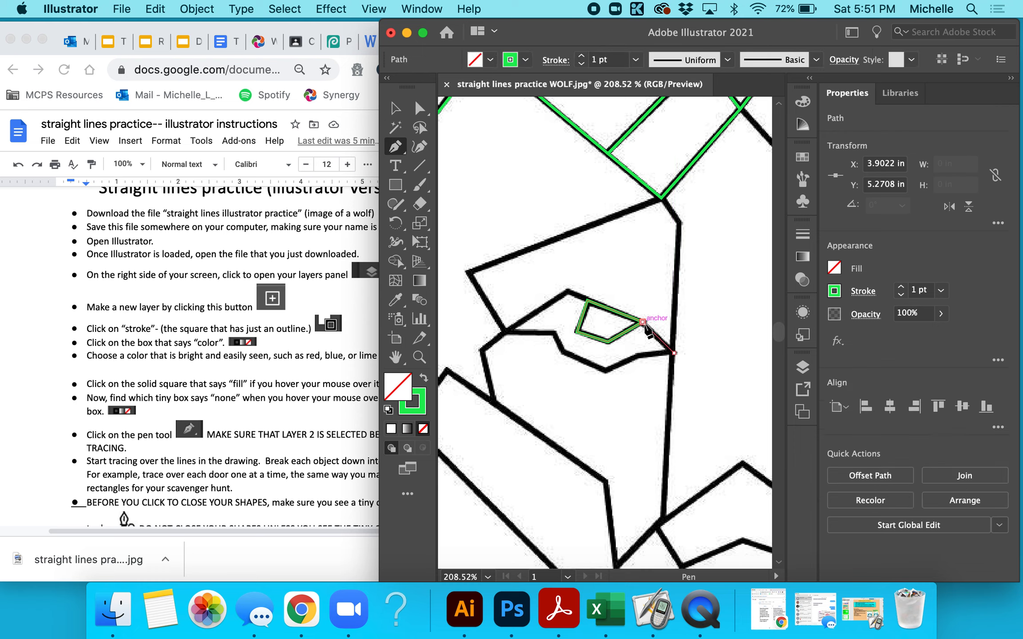
- Place a Pen anchor on the wolf eye's outer outline
{"action": "left_click", "coordinate": [510, 329]}
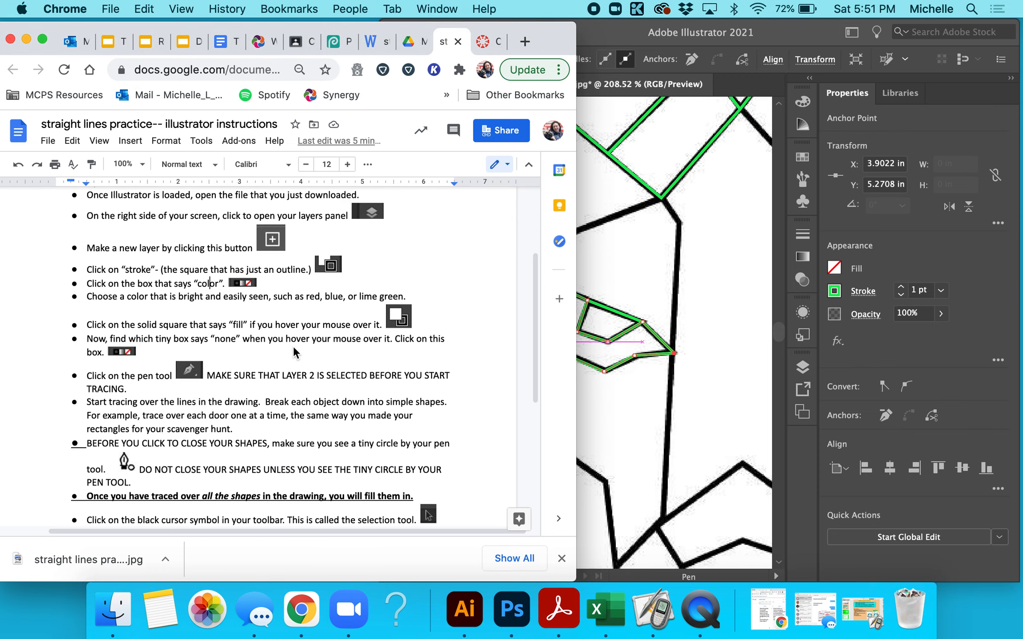
- Scroll the Google Doc down to the fill-colour steps
{"action": "scroll", "scroll_direction": "down", "scroll_amount": 3}
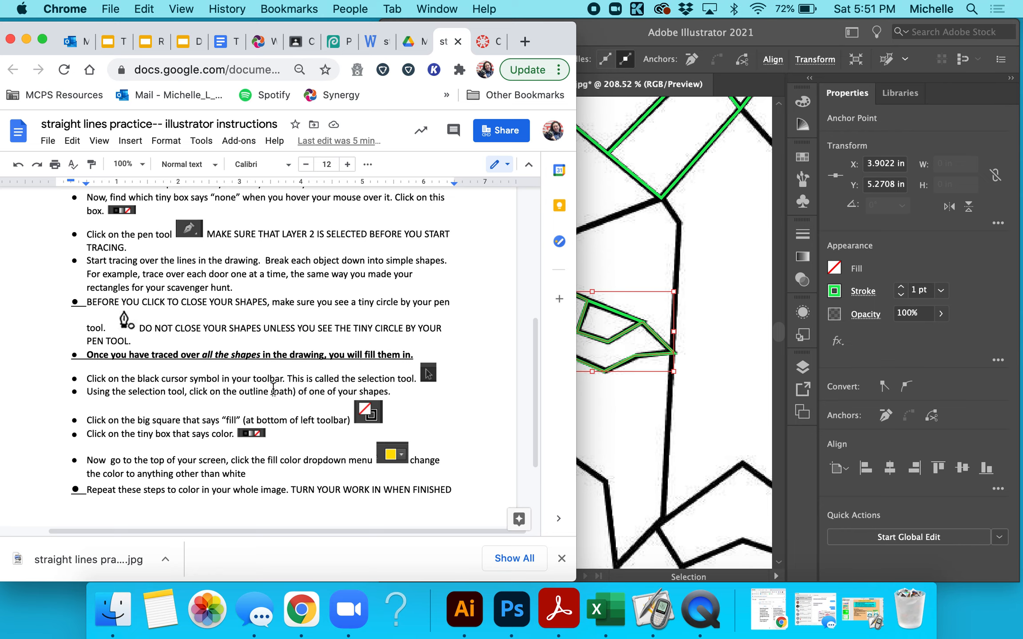
{"action": "mouse_move", "coordinate": [678, 400]}
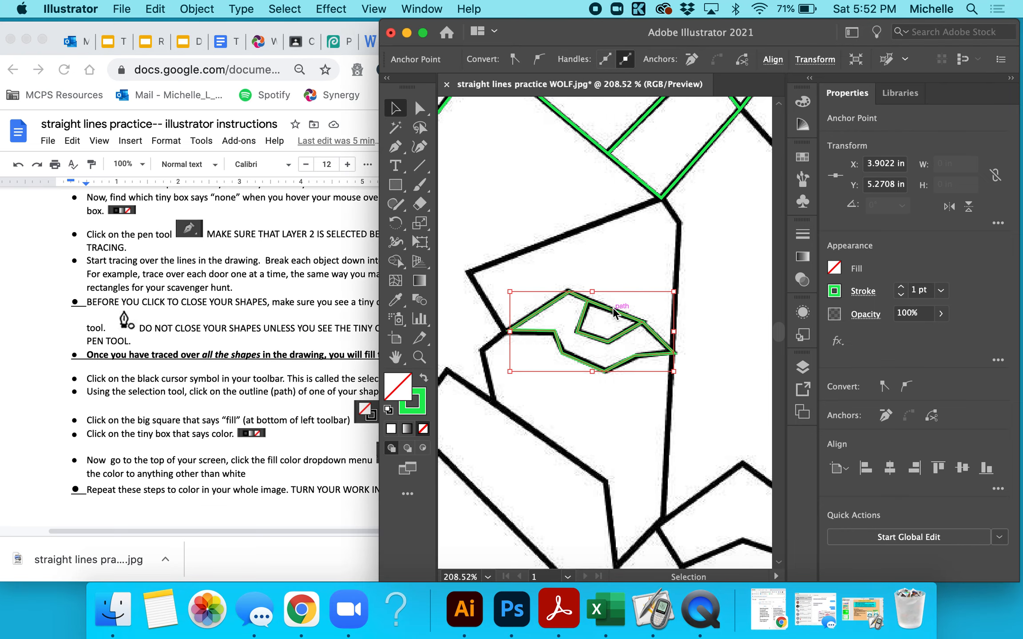
- Select the small inner eye path with the Selection tool
{"action": "left_click", "coordinate": [609, 323]}
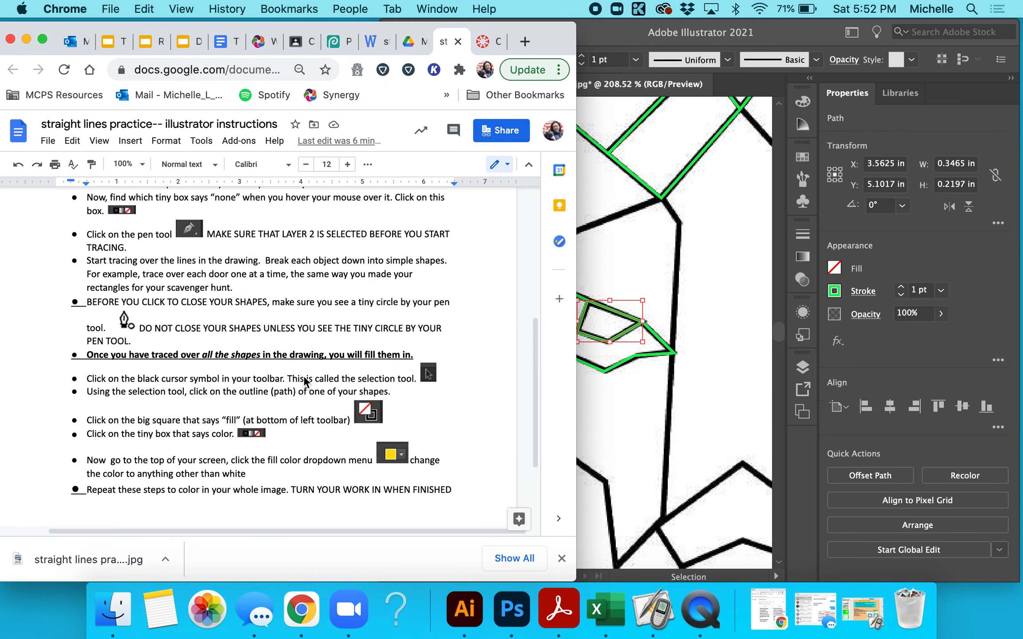
{"action": "mouse_move", "coordinate": [228, 412]}
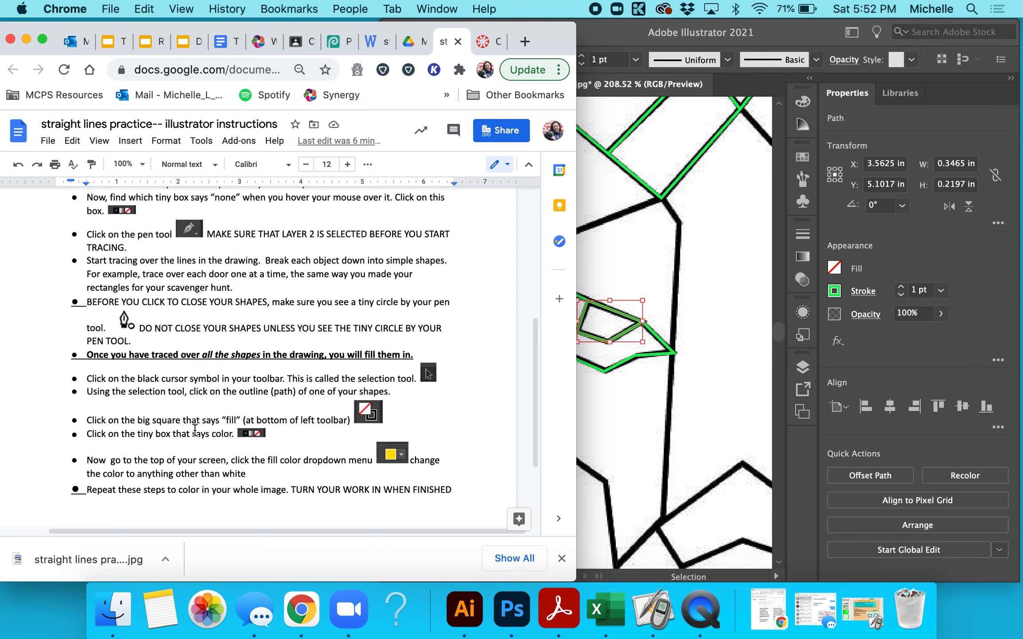
{"action": "mouse_move", "coordinate": [242, 434]}
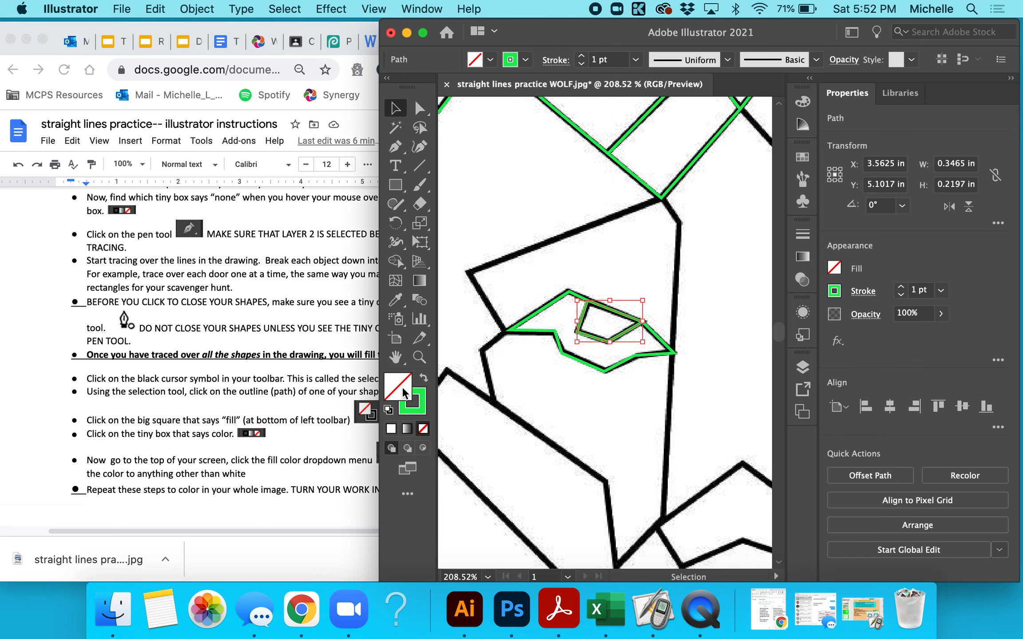
- Give the inner eye shape a solid blue fill from the Color Picker
{"action": "left_click", "coordinate": [398, 384]}
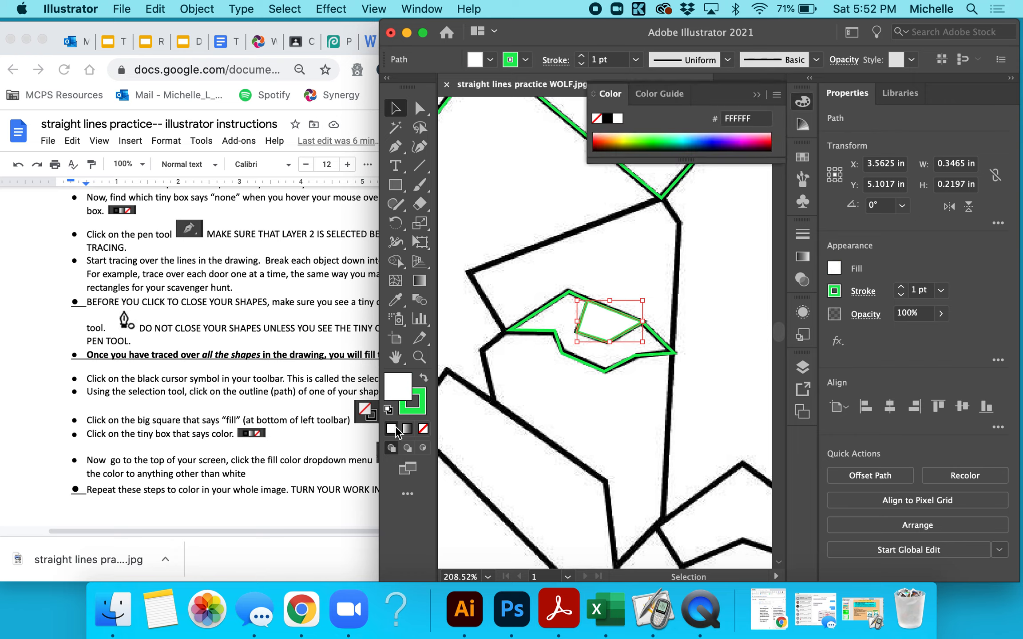
{"action": "mouse_move", "coordinate": [398, 385]}
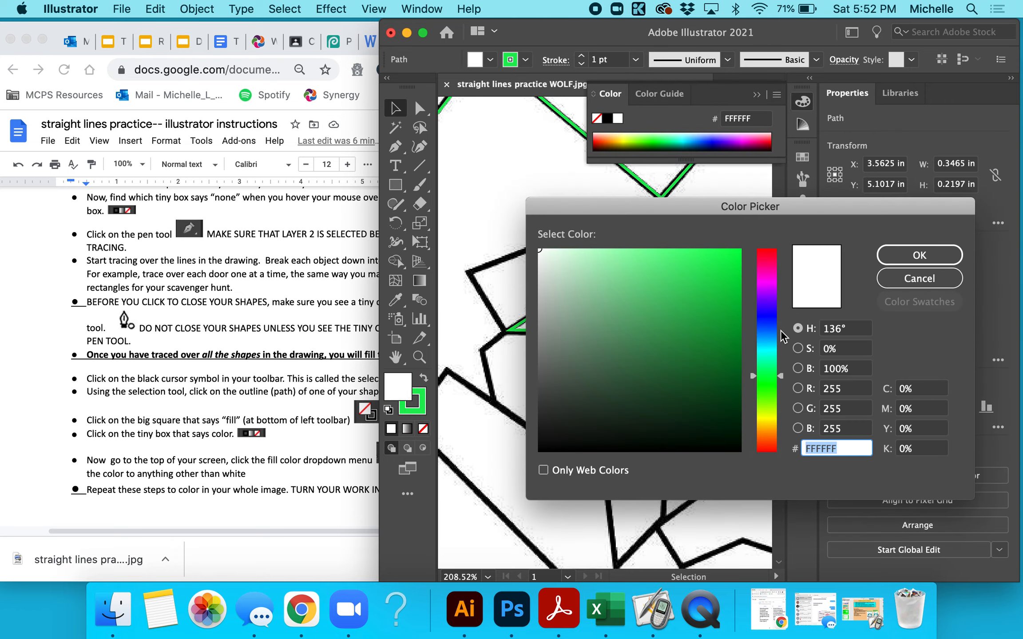
{"action": "left_click", "coordinate": [918, 255]}
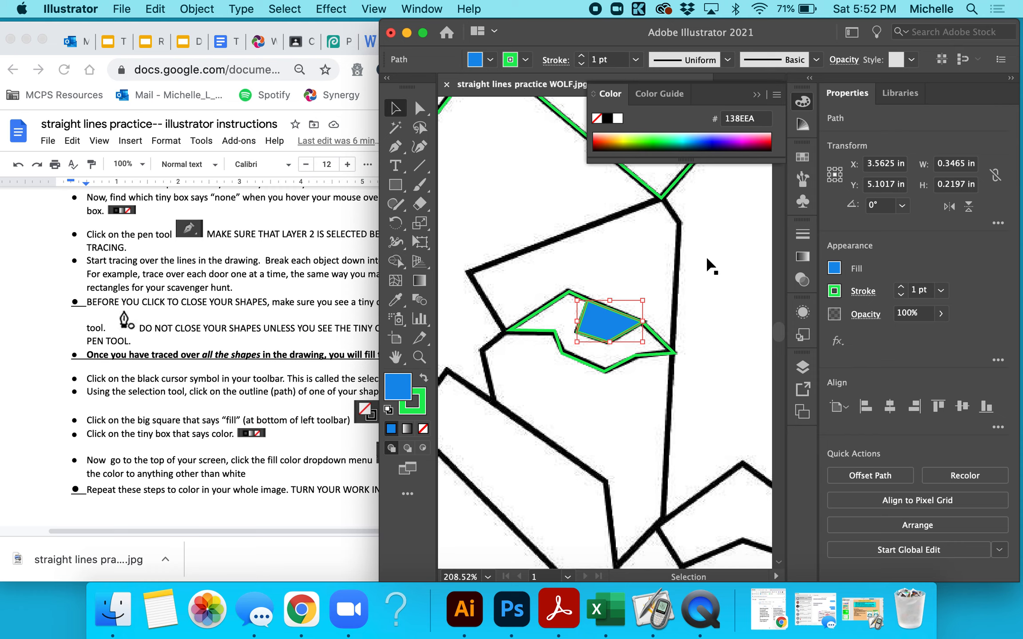
{"action": "mouse_move", "coordinate": [315, 448]}
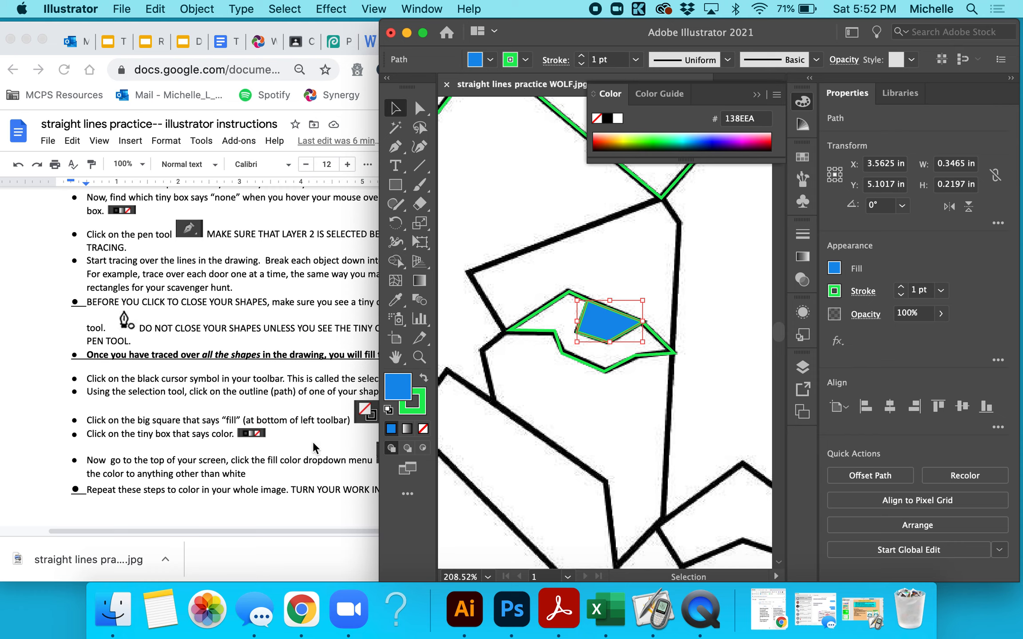
{"action": "mouse_move", "coordinate": [514, 383]}
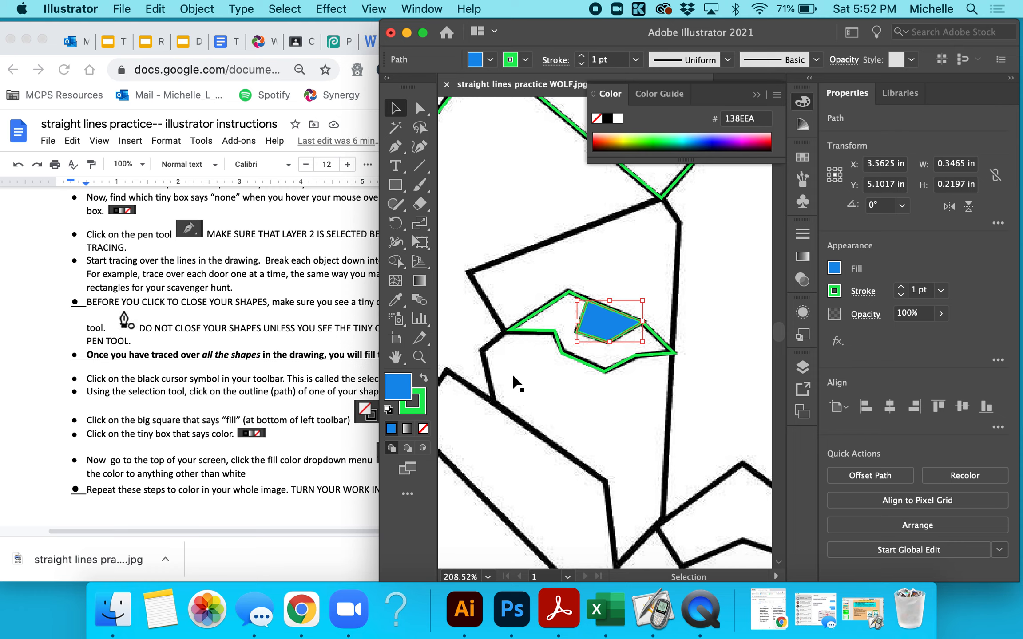
{"action": "mouse_move", "coordinate": [600, 358]}
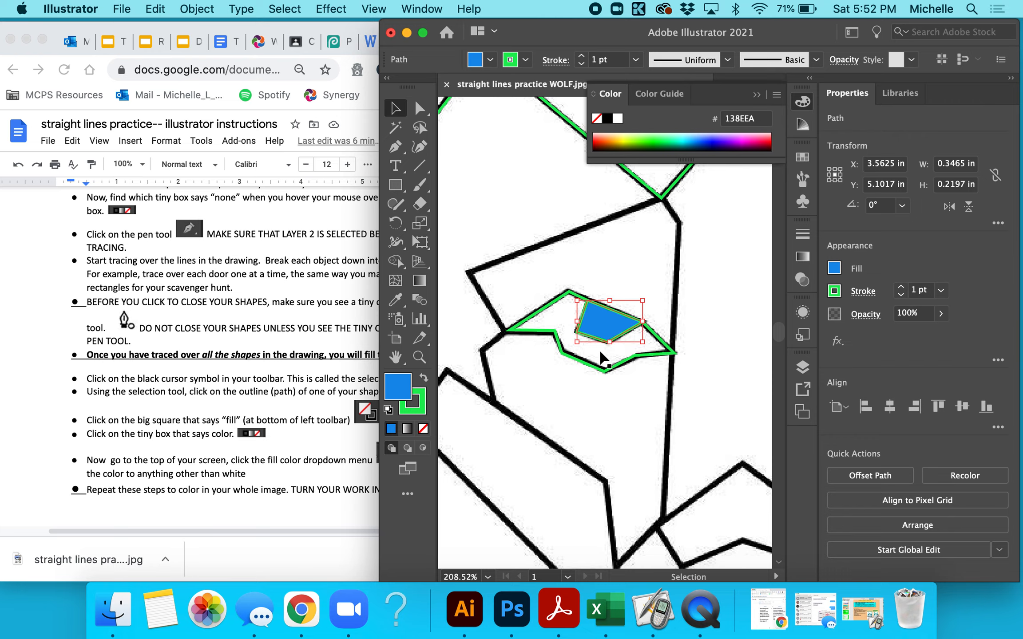
{"action": "mouse_move", "coordinate": [688, 284]}
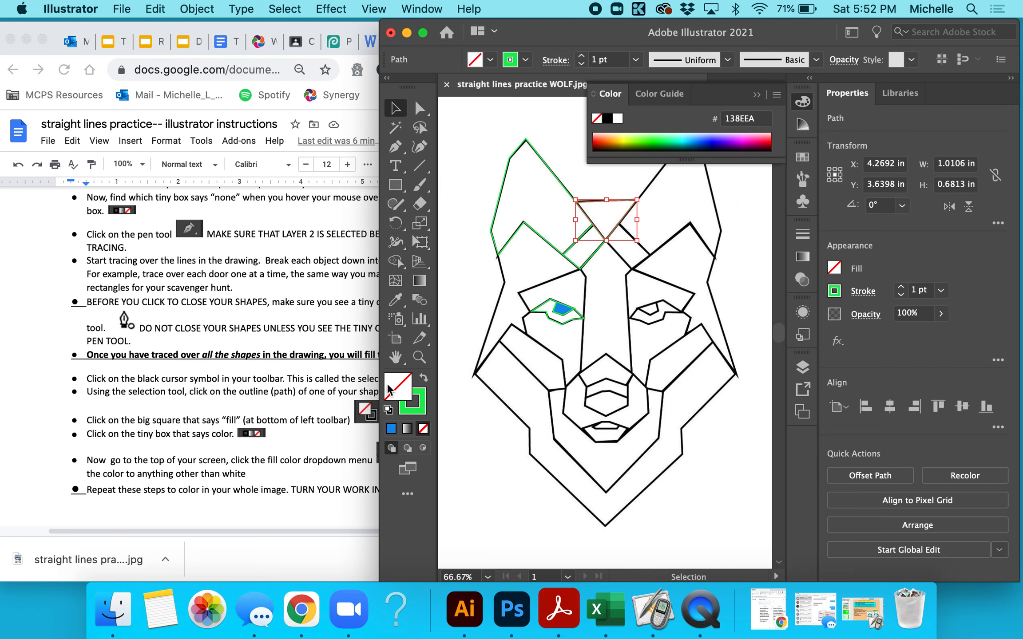
- Fill the wolf's forehead triangle, change it to a darker blue, then deselect
{"action": "left_click", "coordinate": [397, 385]}
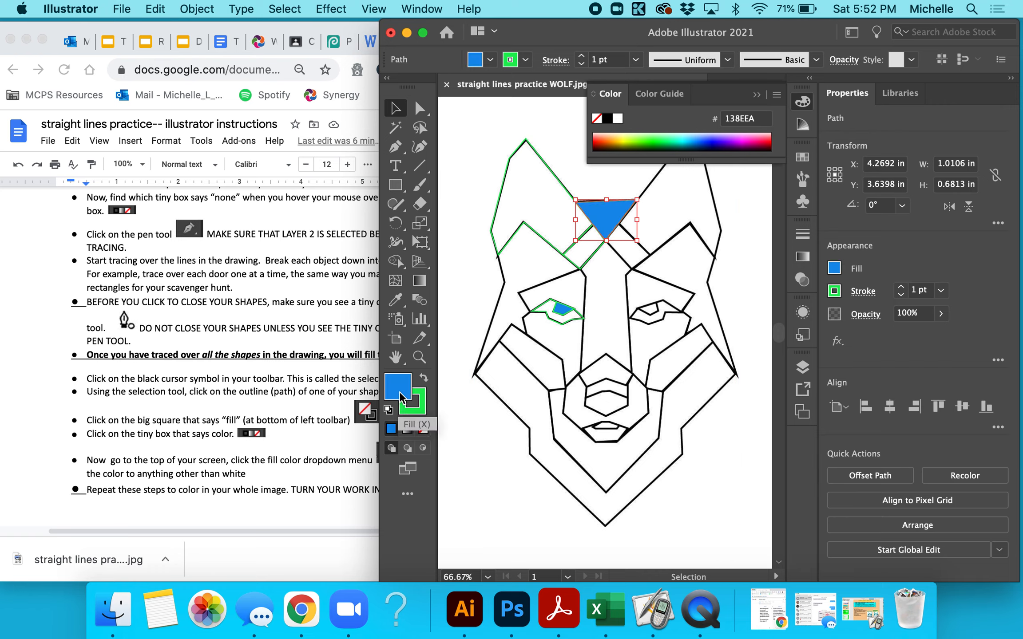
{"action": "double_click", "coordinate": [397, 387]}
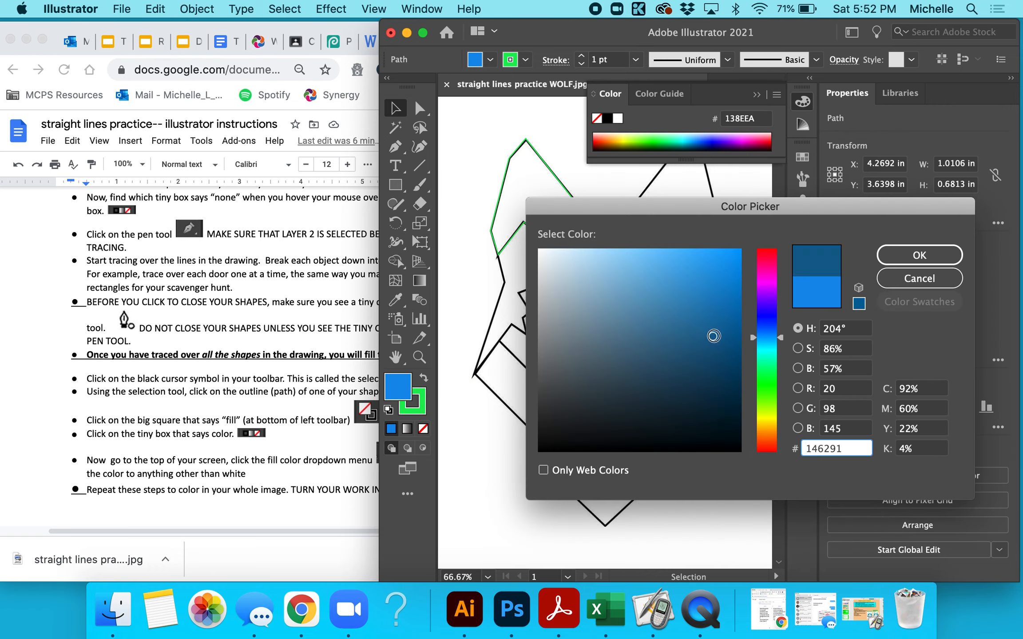
{"action": "left_click", "coordinate": [918, 255]}
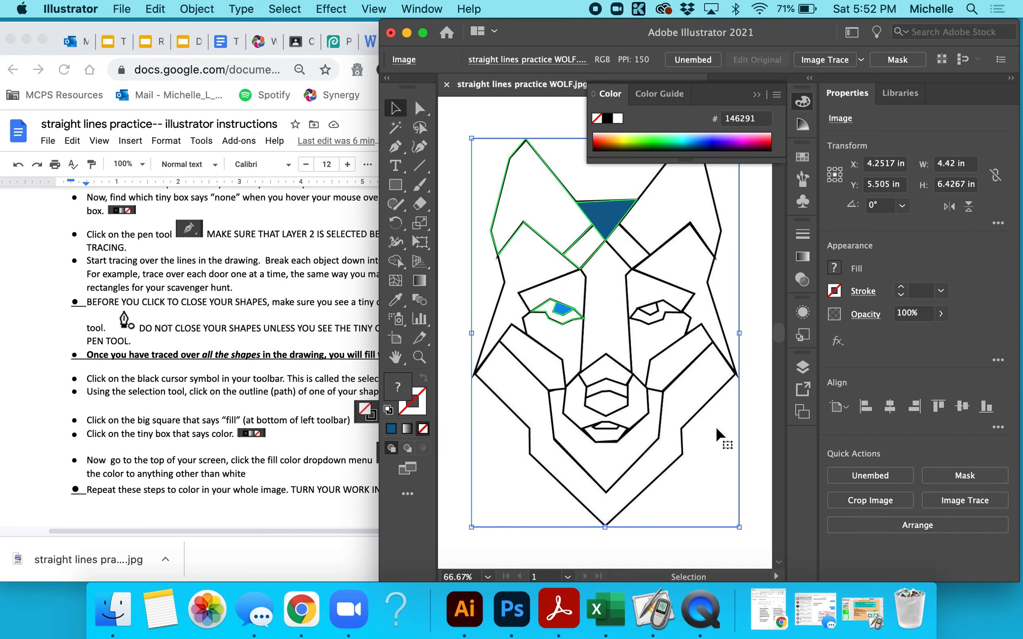
{"action": "left_click", "coordinate": [301, 610]}
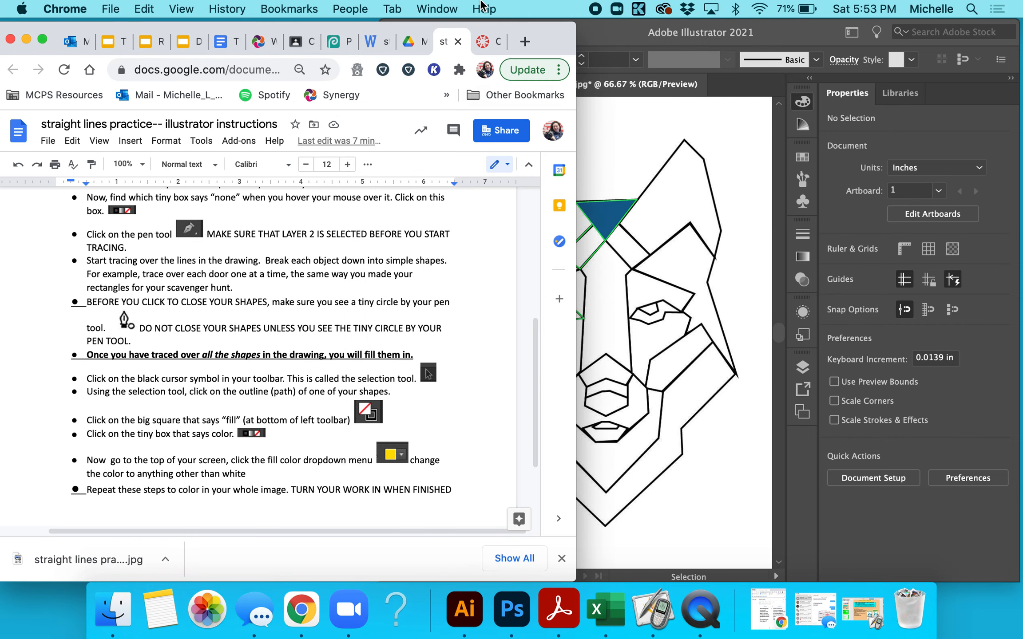
{"action": "mouse_move", "coordinate": [699, 610]}
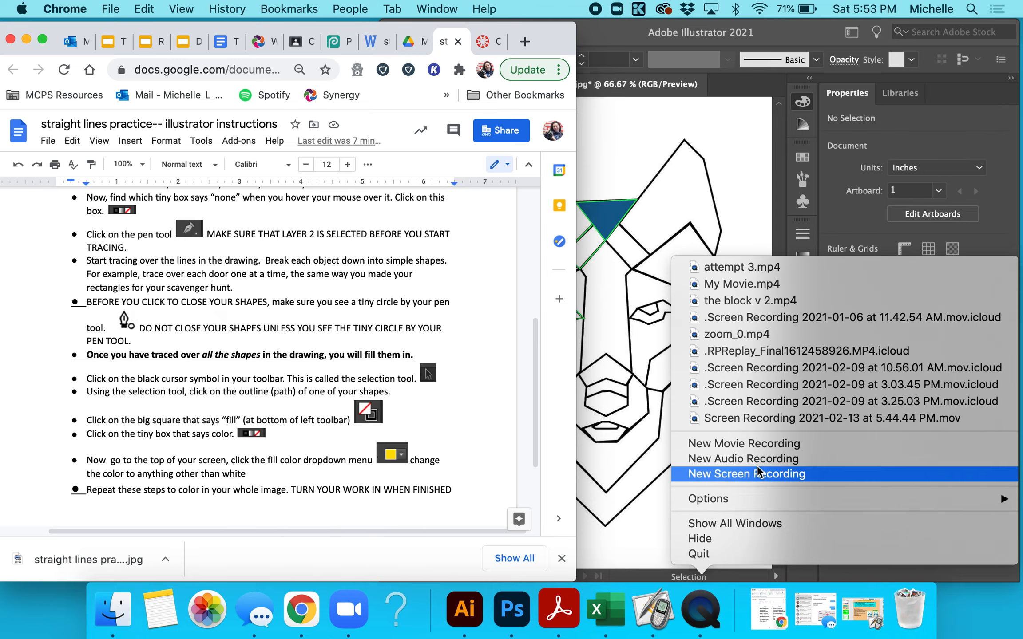
- Bring the Chrome window with the Google Docs instructions to the front
{"action": "left_click", "coordinate": [758, 479]}
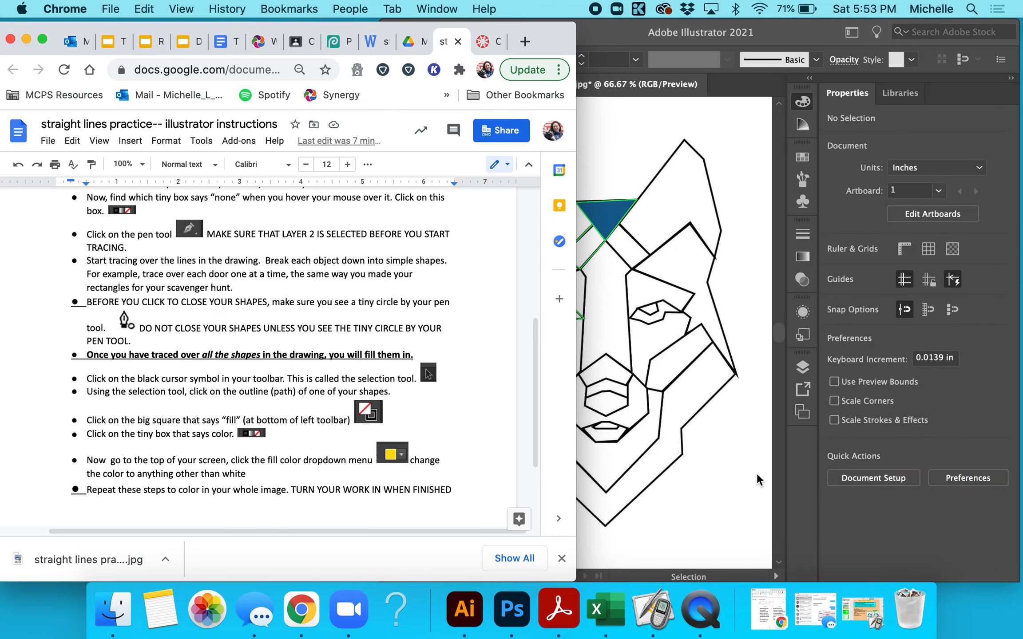